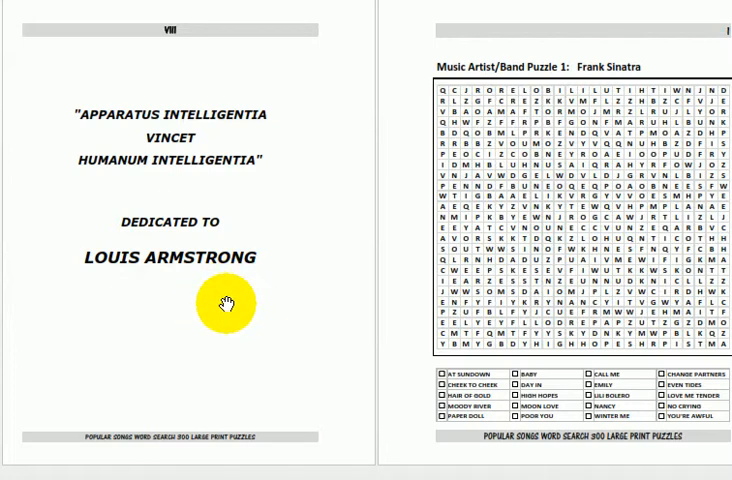
pyautogui.moveTo(208, 284)
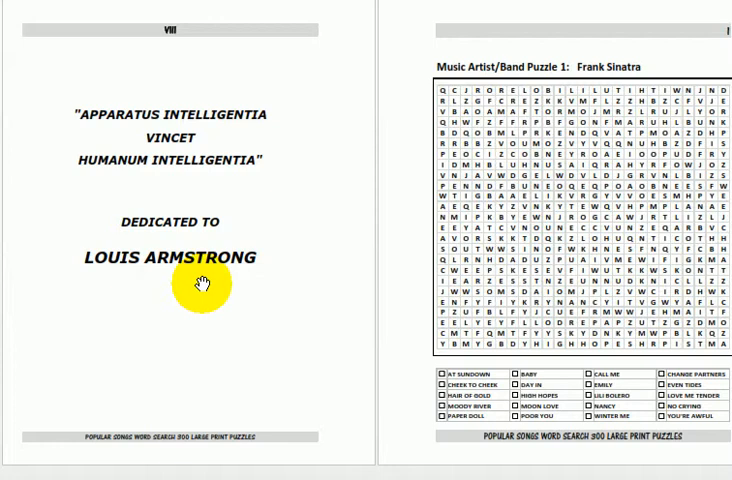
pyautogui.moveTo(204, 300)
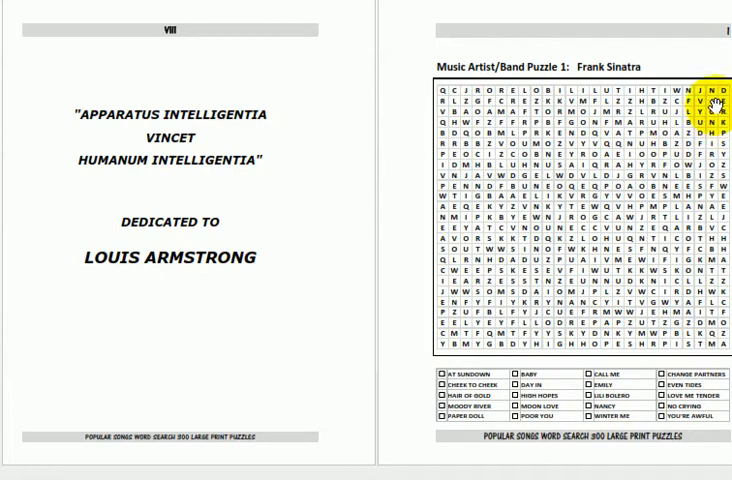
pyautogui.scroll(-3)
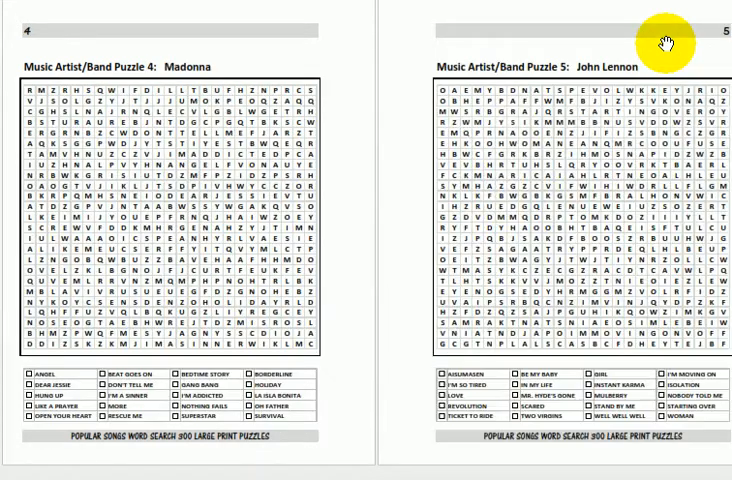